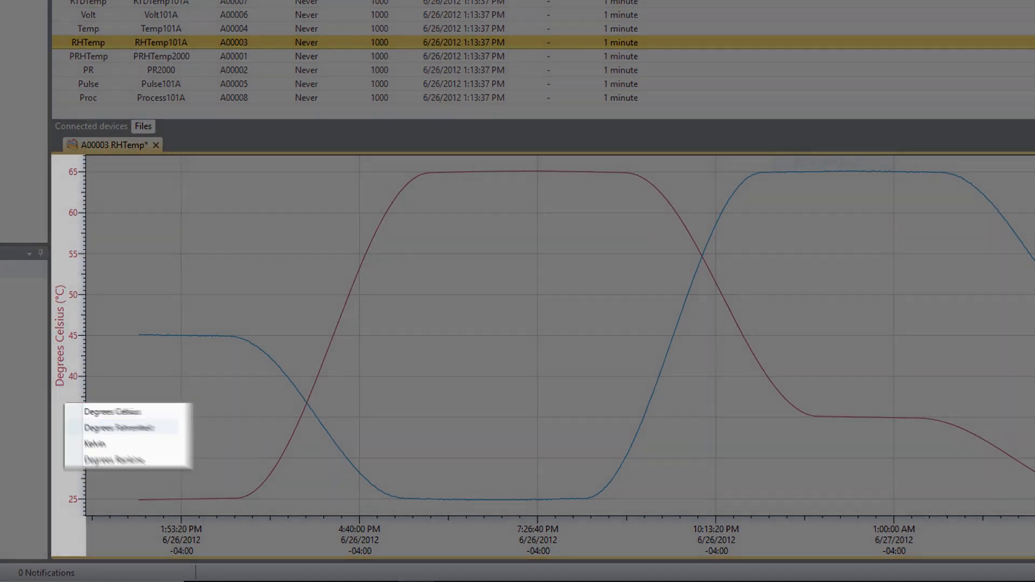
Step: Switch the RHTemp graph's temperature axis from Celsius to Degrees Fahrenheit
{"action": "left_click", "coordinate": [120, 427]}
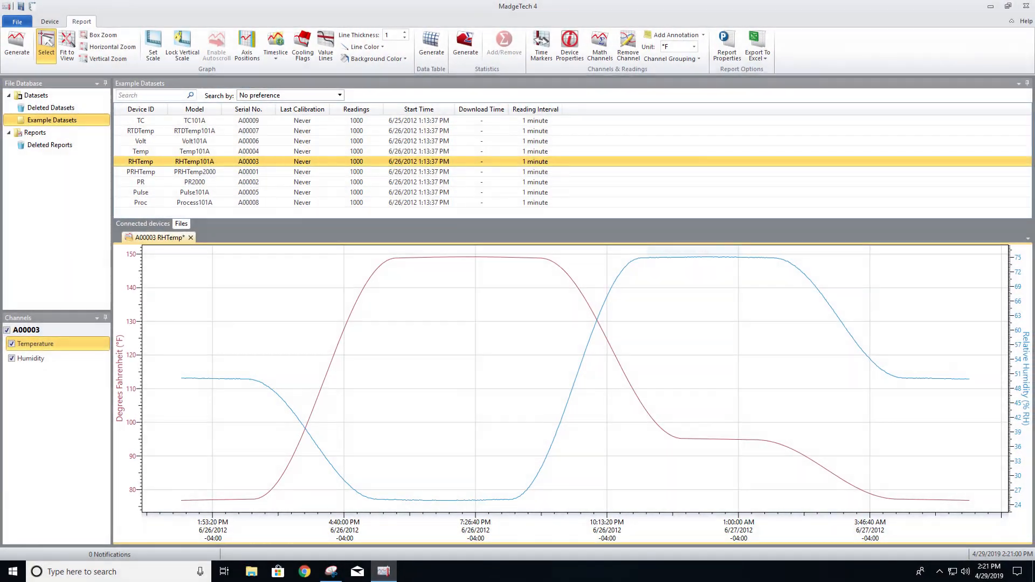
Step: Reach the program Options dialog from the File menu, landing on the Device page
{"action": "left_click", "coordinate": [16, 21]}
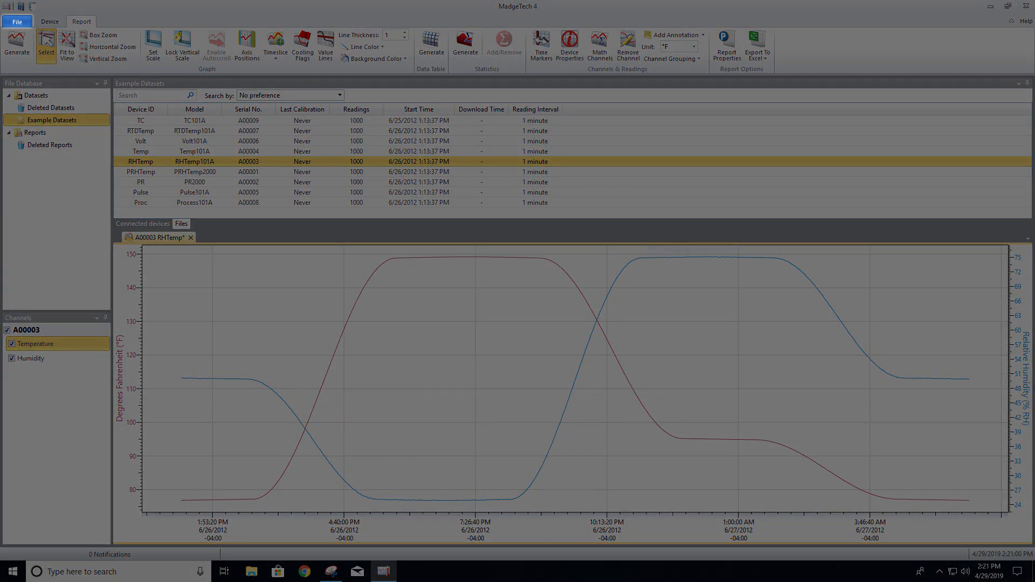
{"action": "left_click", "coordinate": [17, 21]}
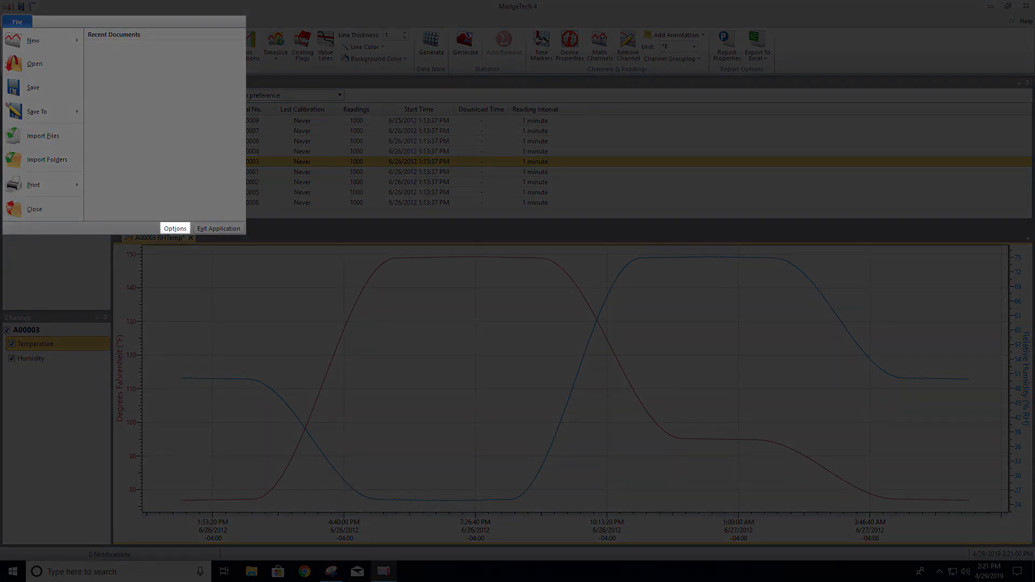
{"action": "left_click", "coordinate": [175, 228]}
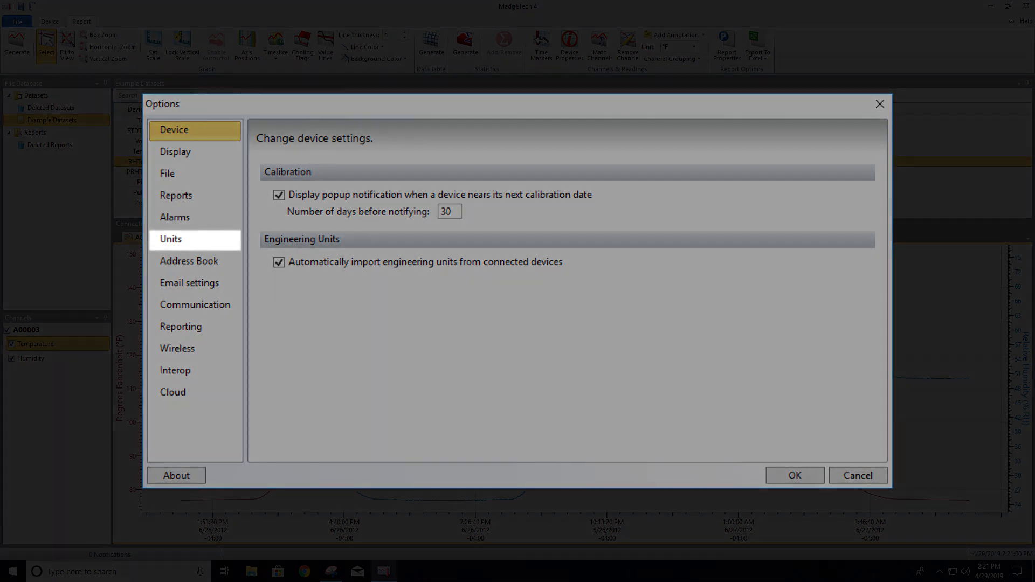
Step: On the Units page, make Degrees Fahrenheit (°F) the preferred Temperature unit
{"action": "left_click", "coordinate": [171, 240]}
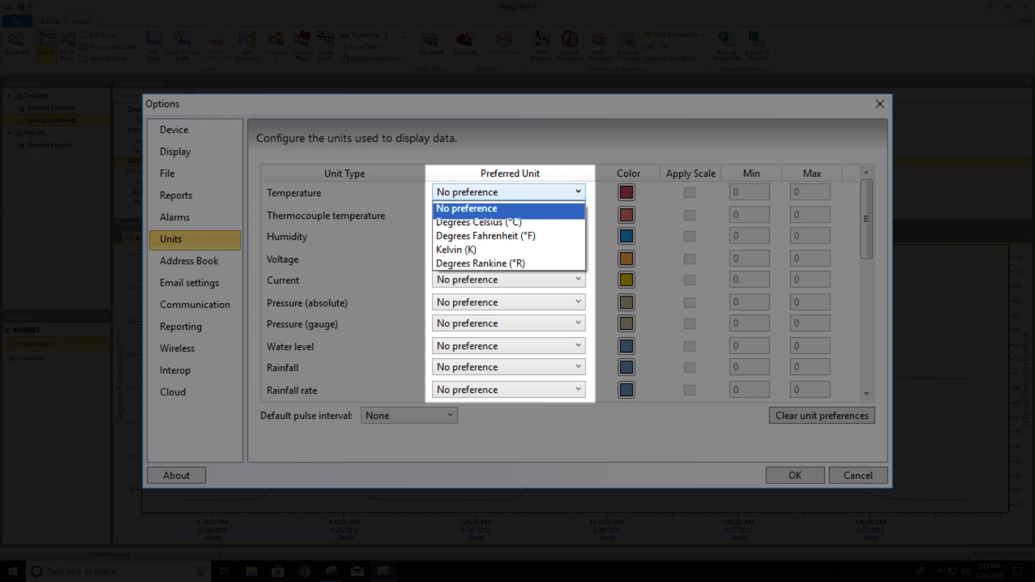
{"action": "mouse_move", "coordinate": [486, 236]}
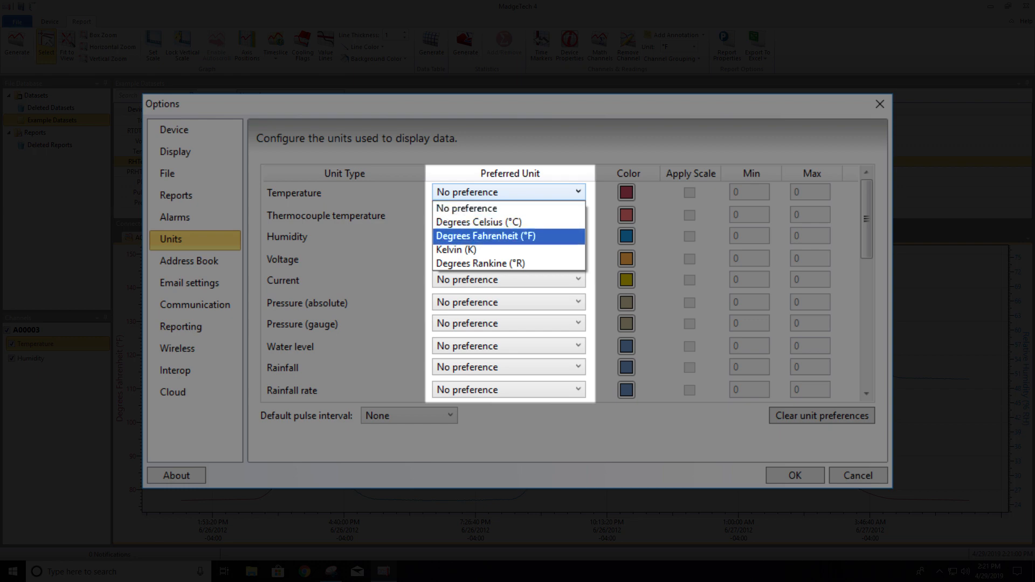
{"action": "left_click", "coordinate": [485, 236]}
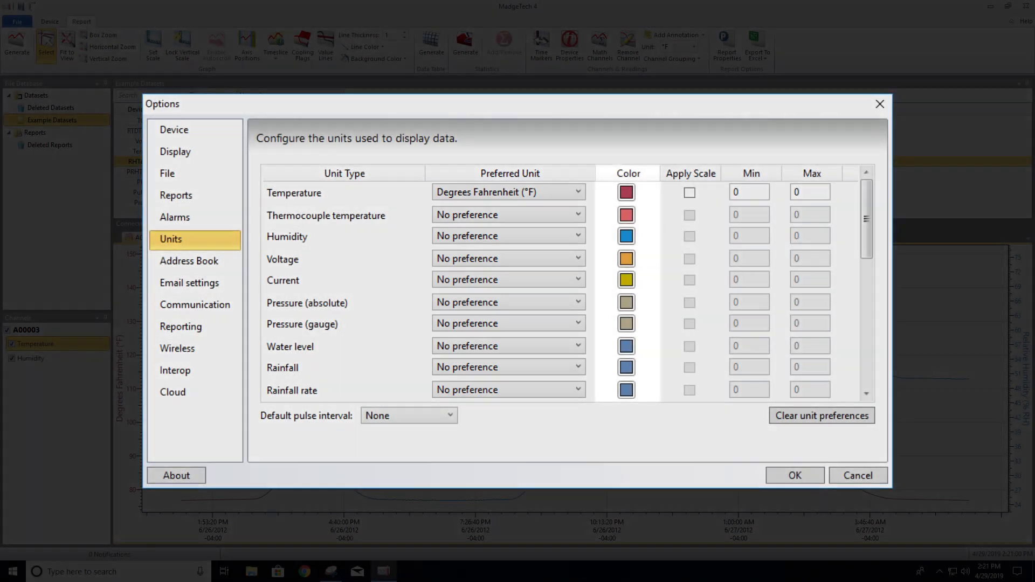
{"action": "left_click", "coordinate": [625, 191]}
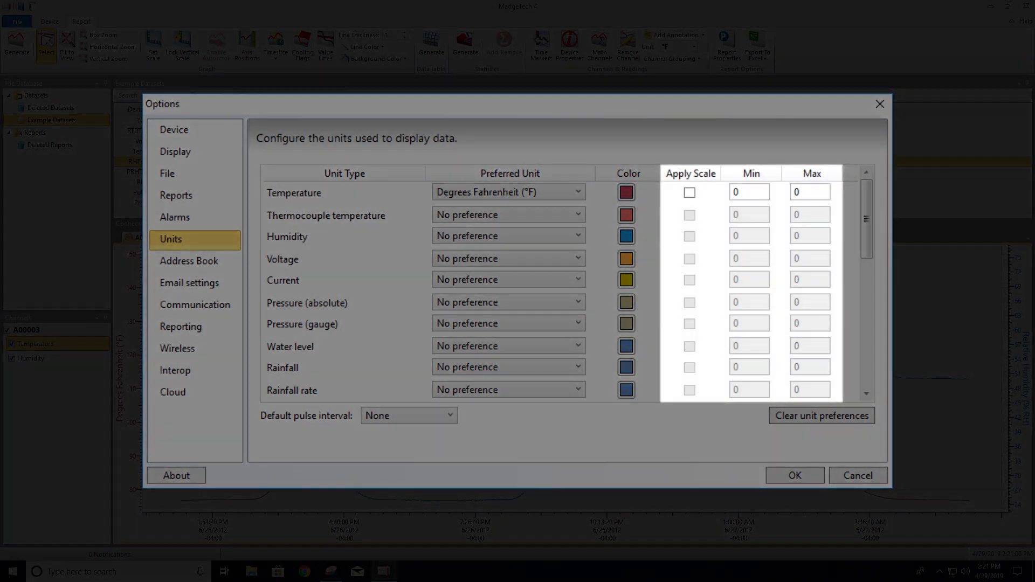
Step: Enable Apply Scale for the Temperature row, leaving Min and Max at 0
{"action": "left_click", "coordinate": [688, 192]}
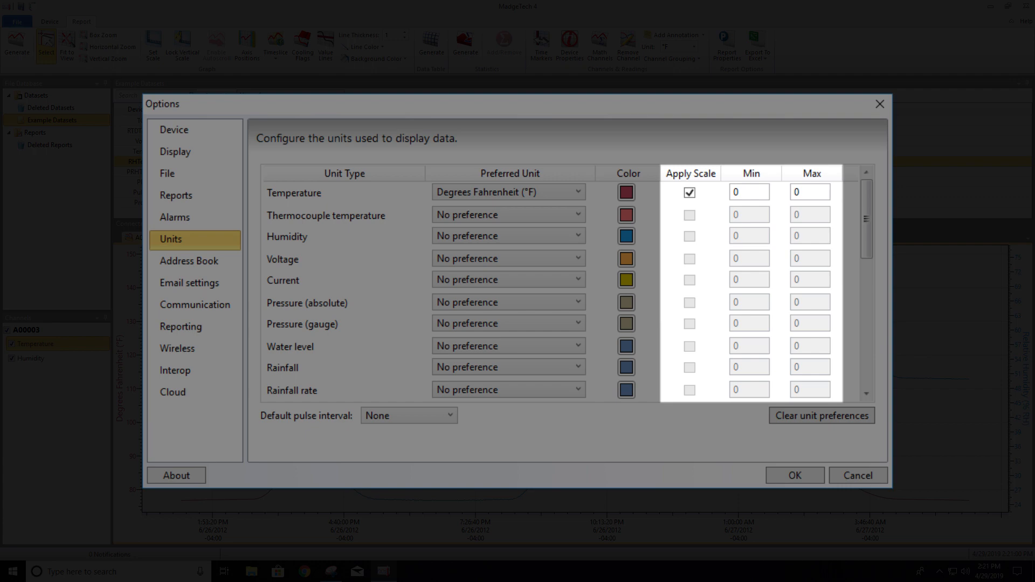